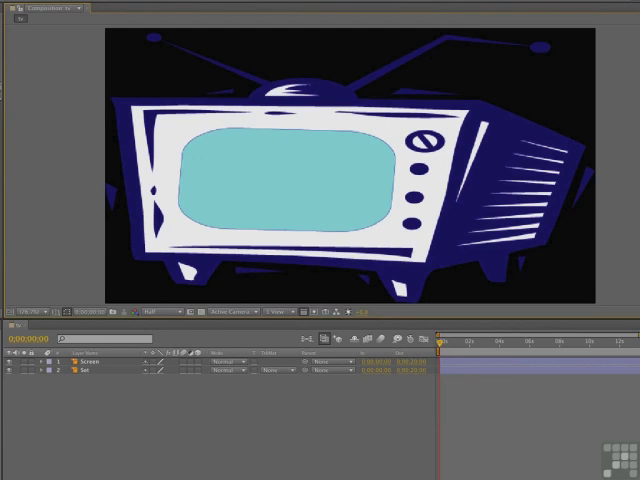
{"action": "mouse_move", "coordinate": [432, 156]}
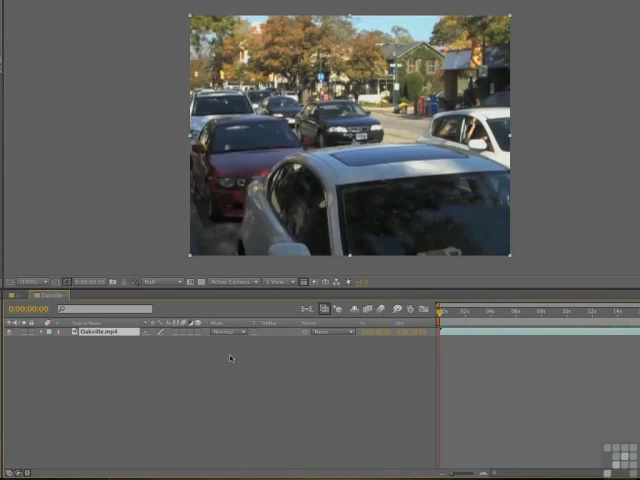
Add a comp-sized white solid over the street footage, masked to a thin horizontal bar
{"action": "right_click", "coordinate": [103, 314]}
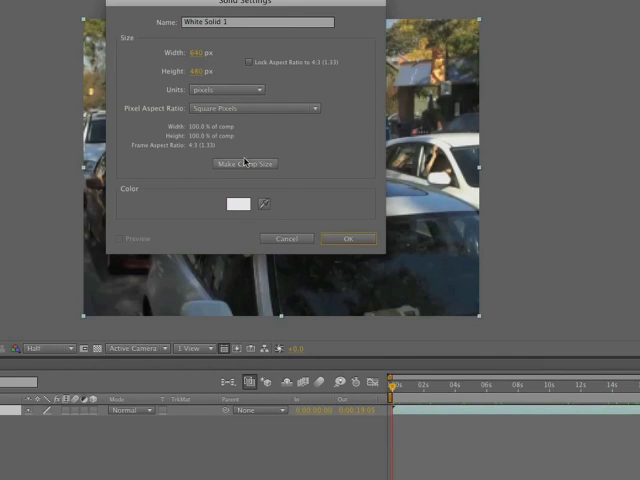
{"action": "left_click", "coordinate": [348, 238]}
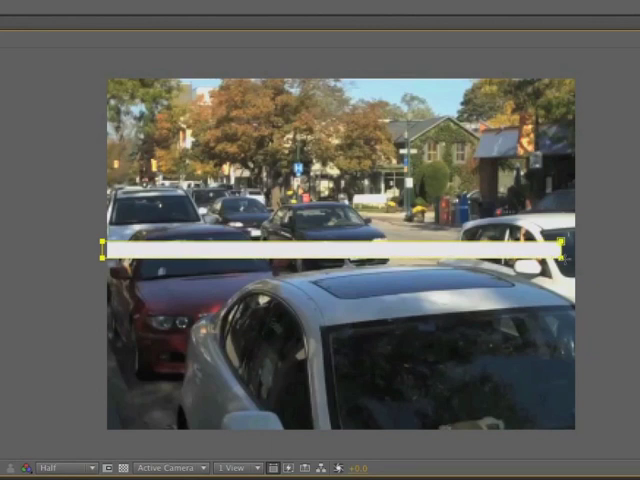
Expand Mask 1 on the white bar to expose its feather and other mask settings
{"action": "left_click_drag", "start_coordinate": [565, 247], "coordinate": [565, 278]}
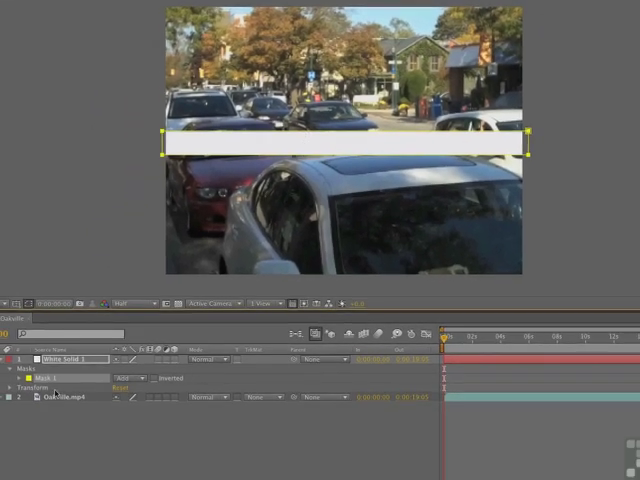
{"action": "left_click", "coordinate": [13, 378]}
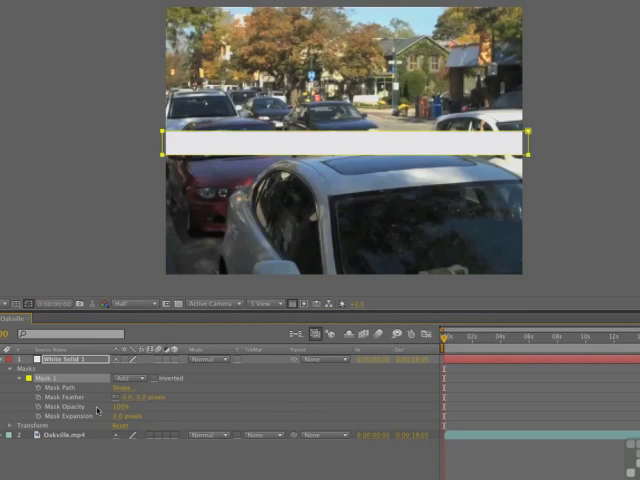
{"action": "mouse_move", "coordinate": [163, 414]}
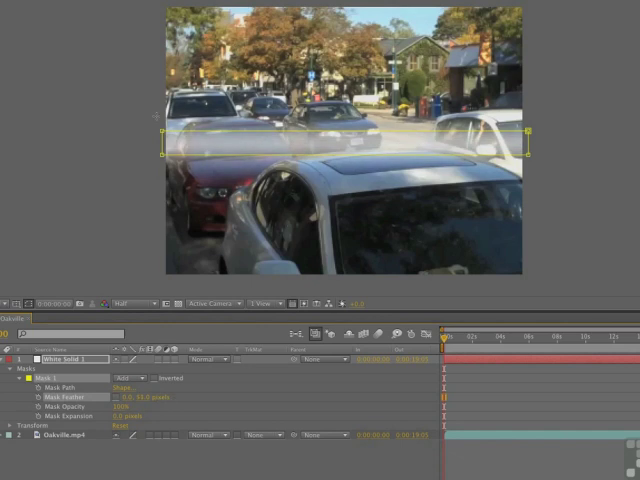
{"action": "mouse_move", "coordinate": [92, 113]}
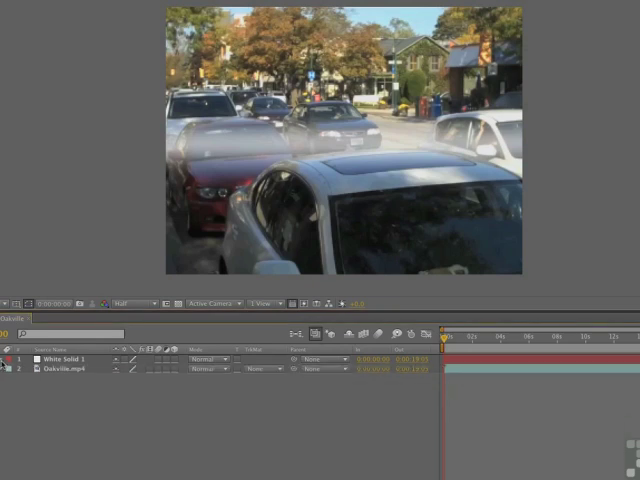
Select the white bar layer and keyframe its first few frames, one at 20%
{"action": "left_click", "coordinate": [62, 358]}
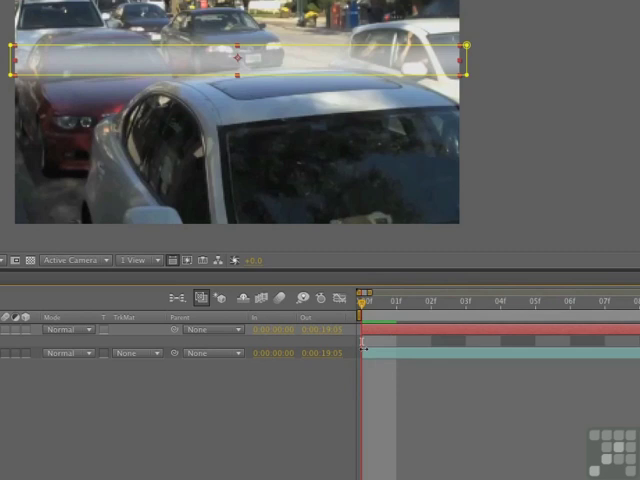
{"action": "mouse_move", "coordinate": [408, 263]}
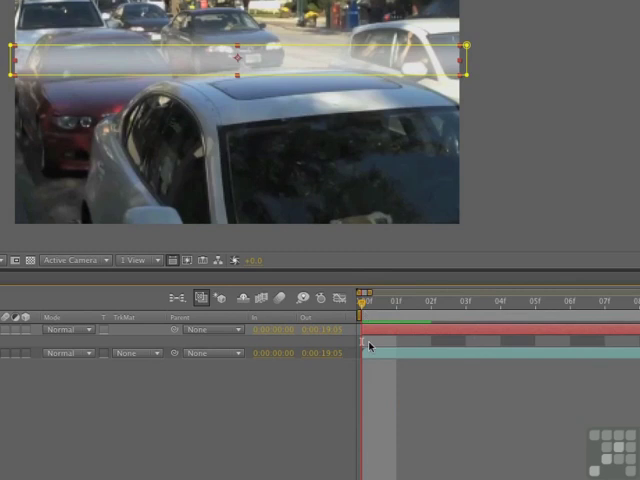
{"action": "mouse_move", "coordinate": [497, 348]}
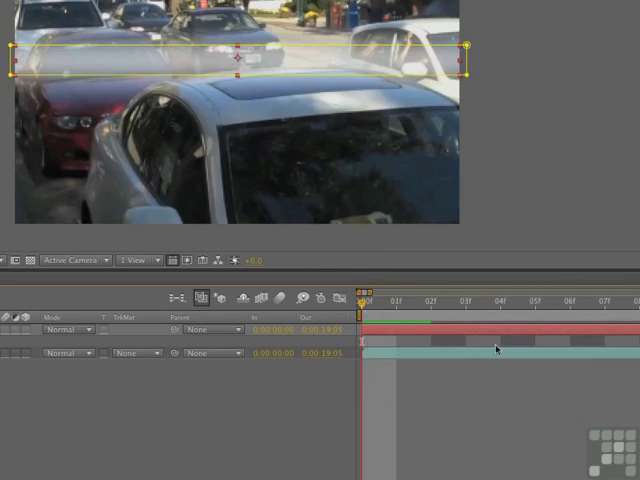
{"action": "mouse_move", "coordinate": [548, 348]}
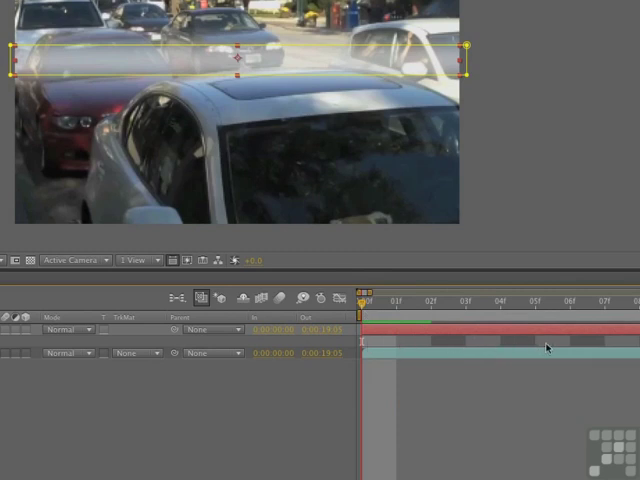
{"action": "mouse_move", "coordinate": [419, 359]}
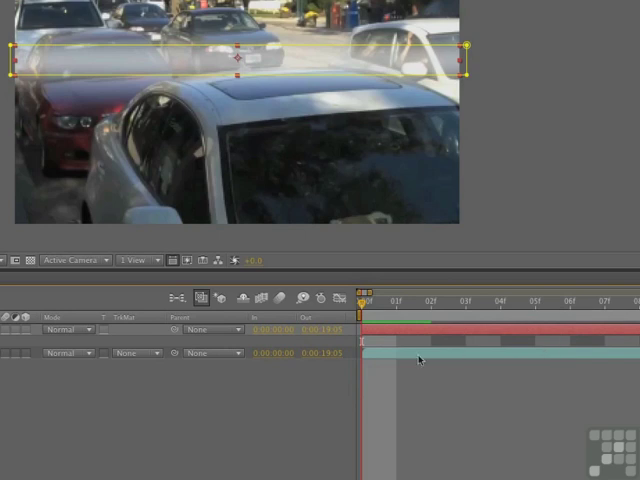
{"action": "mouse_move", "coordinate": [413, 344]}
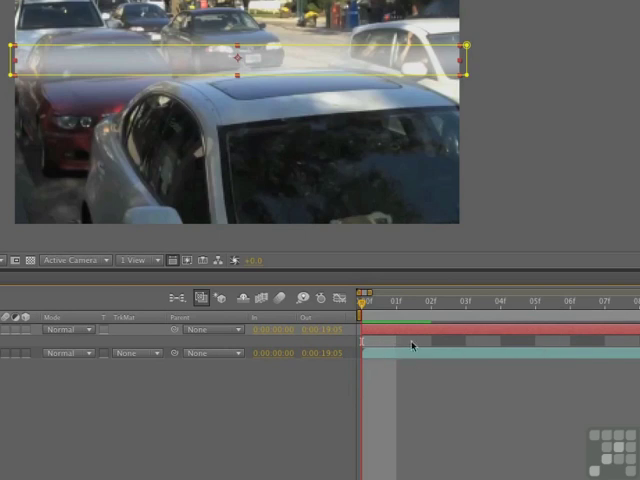
{"action": "mouse_move", "coordinate": [593, 352]}
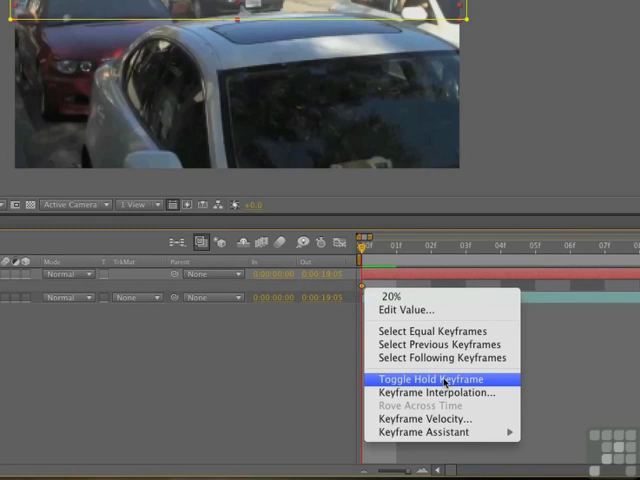
Convert the white bar's keyframes to hold keyframes
{"action": "left_click", "coordinate": [429, 379]}
{"action": "type", "text": "loopOut((type=\"cycle\")"}
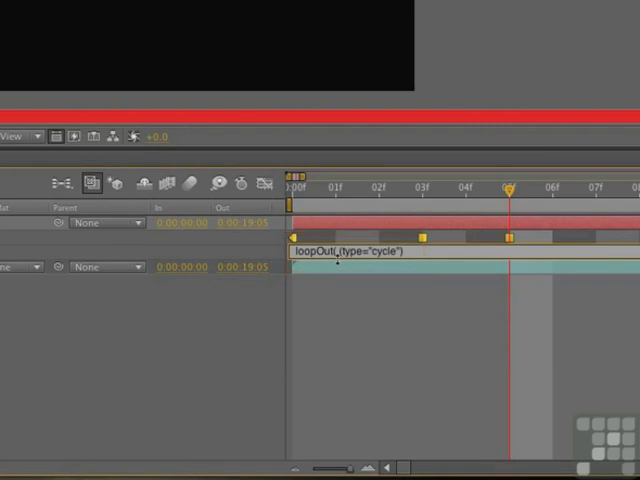
Complete the expression as loopOut(type="cycle") on the bar's keyframed property
{"action": "key", "text": "Backspace"}
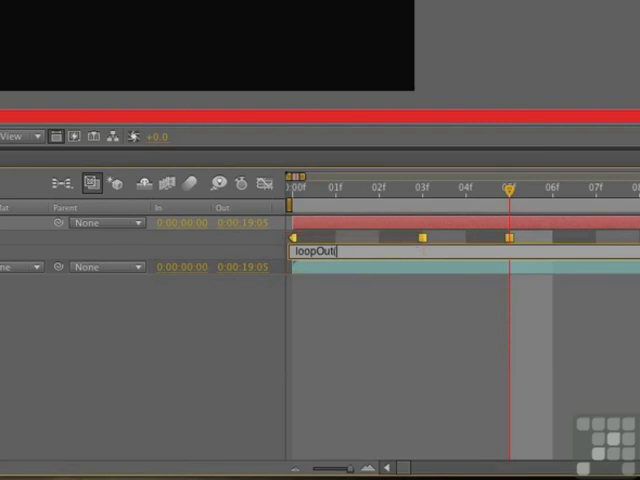
{"action": "type", "text": "(y"}
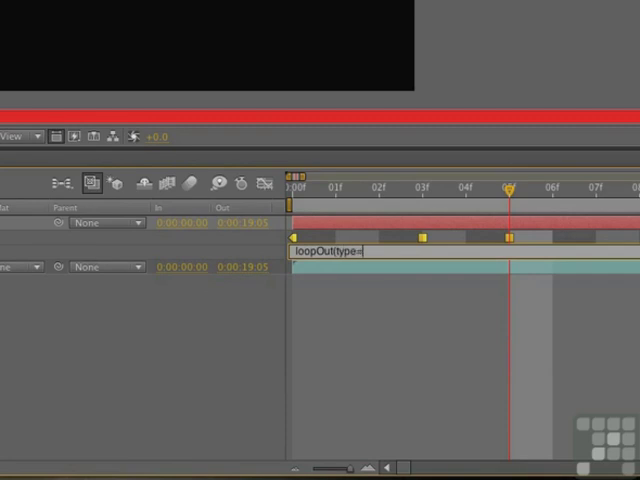
{"action": "type", "text": "\""}
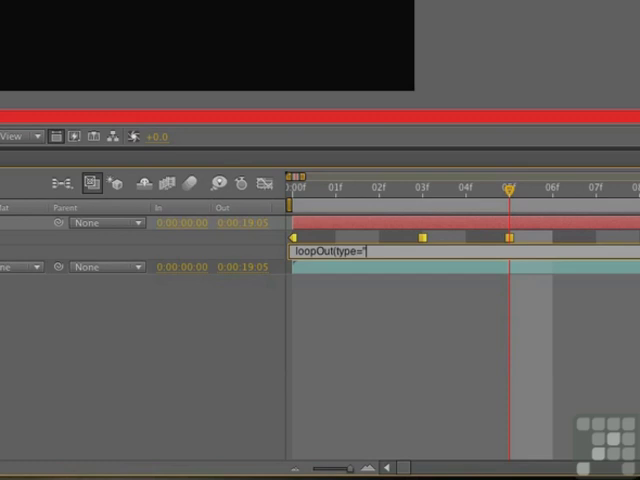
{"action": "type", "text": "cycle"}
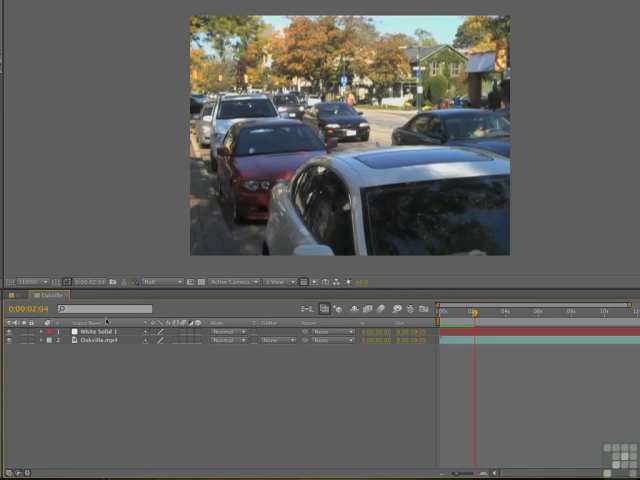
Show the white bar's Position and drag the bar upward in the viewer
{"action": "left_click", "coordinate": [95, 331]}
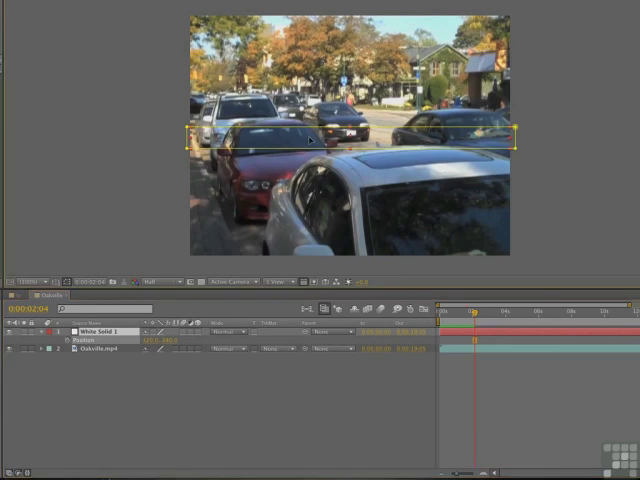
{"action": "left_click_drag", "start_coordinate": [310, 140], "coordinate": [305, 10]}
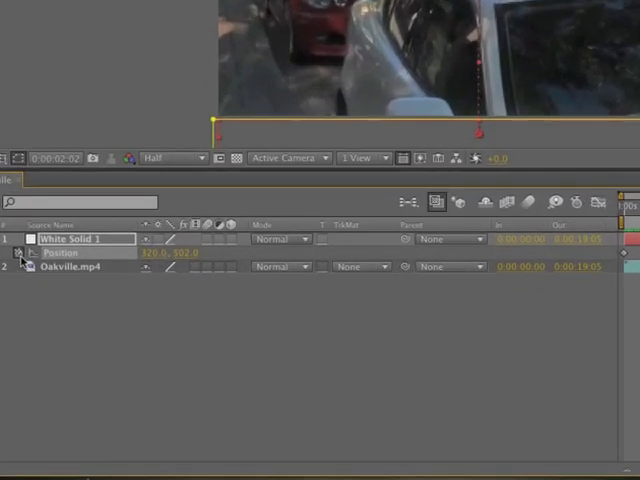
{"action": "mouse_move", "coordinate": [18, 253]}
{"action": "type", "text": "loopOut"}
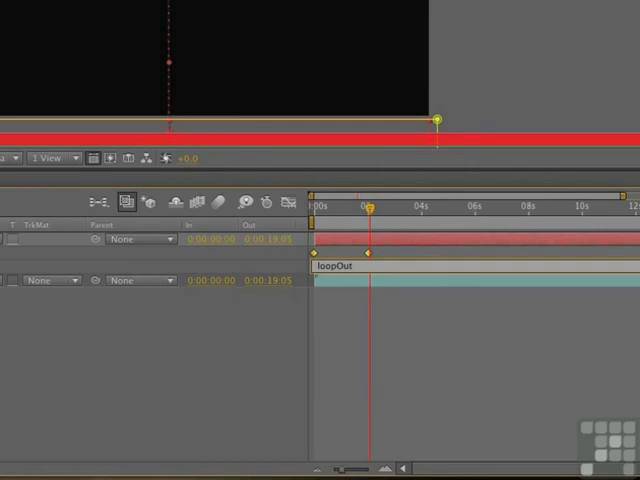
Enter loopOut(type = "cycle") as White Solid 1's Position expression
{"action": "type", "text": "("}
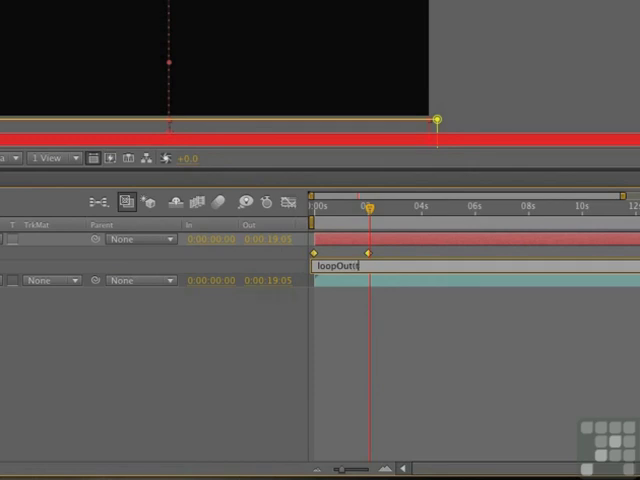
{"action": "type", "text": "itype = \"cycle"}
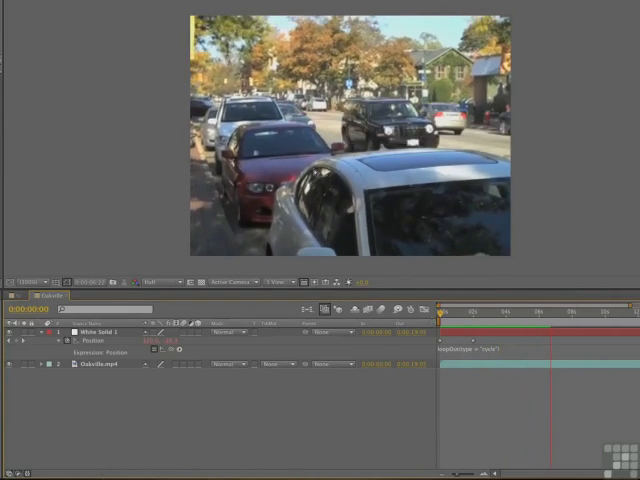
Collapse the layer properties and bring up the New layer menu
{"action": "left_click", "coordinate": [578, 309]}
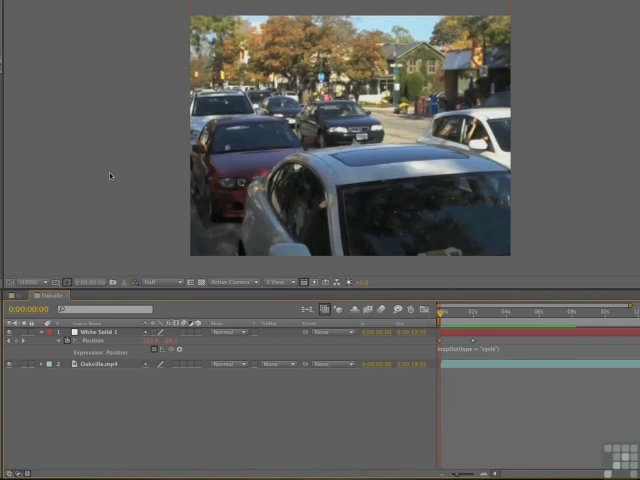
{"action": "mouse_move", "coordinate": [99, 114]}
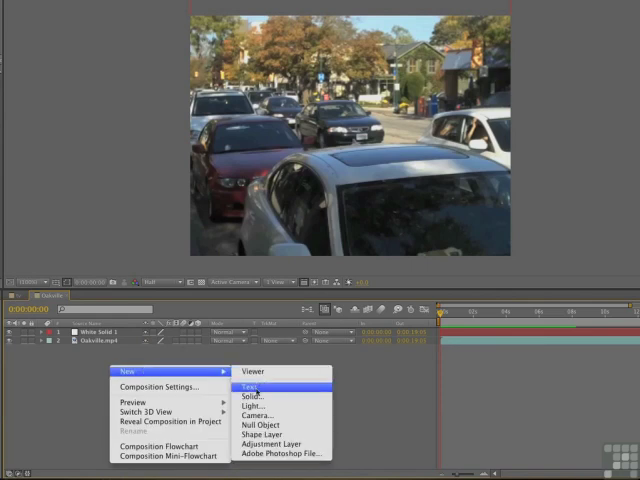
Create a comp-sized black solid, Black Solid 1, over the composition
{"action": "left_click", "coordinate": [246, 395]}
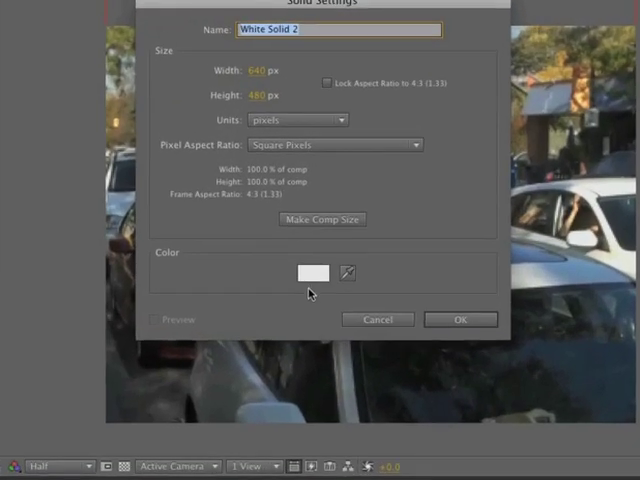
{"action": "left_click", "coordinate": [312, 272]}
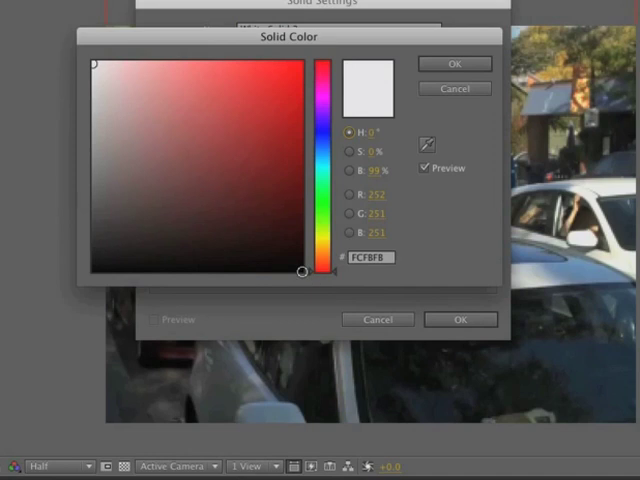
{"action": "left_click", "coordinate": [454, 63]}
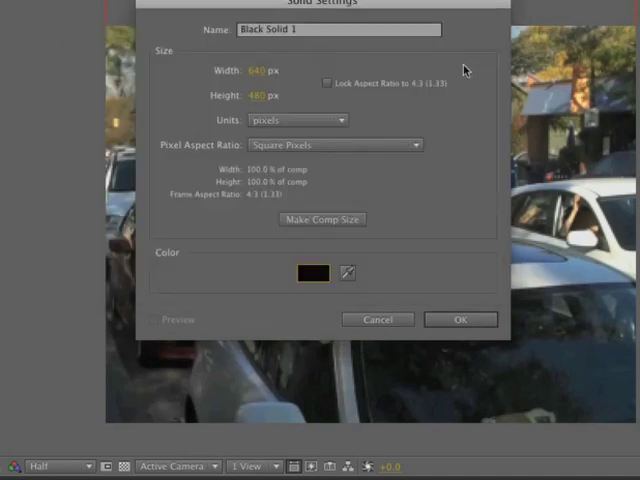
{"action": "left_click", "coordinate": [460, 319]}
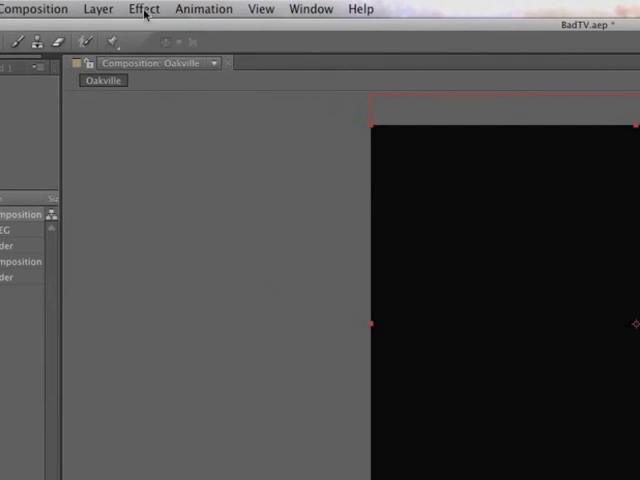
Apply Effect > Noise & Grain > Noise to Black Solid 1
{"action": "left_click", "coordinate": [143, 9]}
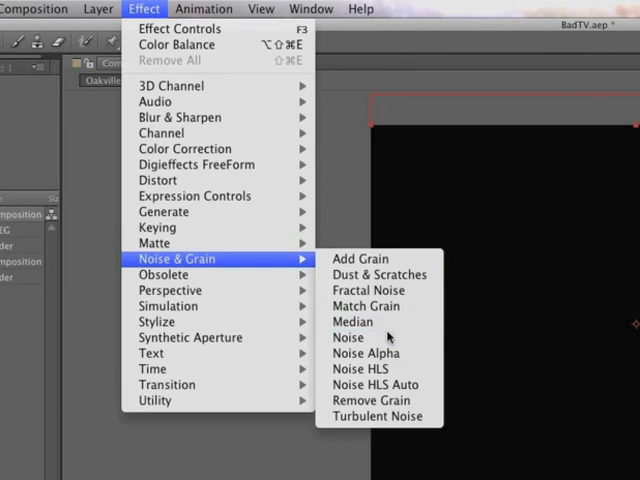
{"action": "left_click", "coordinate": [348, 337]}
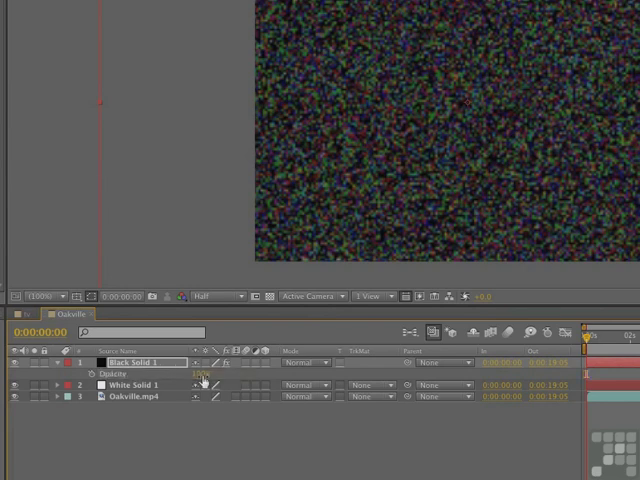
Set Black Solid 1 to 35% opacity with the Screen blend mode
{"action": "left_click_drag", "start_coordinate": [200, 372], "coordinate": [180, 372]}
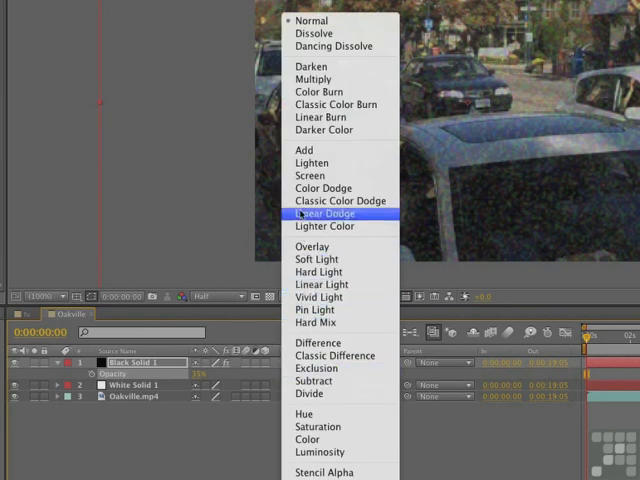
{"action": "left_click", "coordinate": [311, 176]}
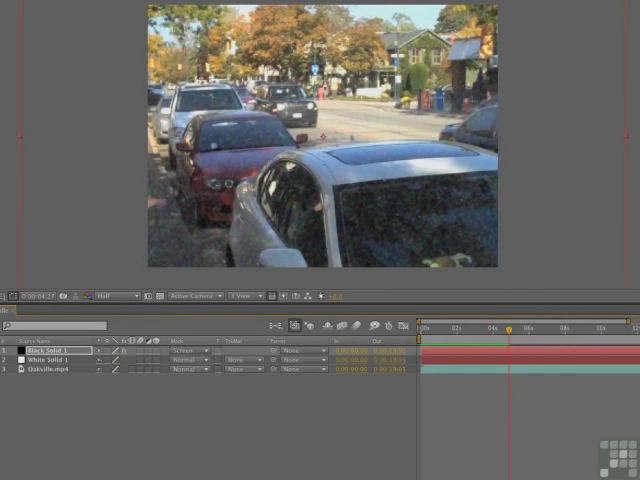
{"action": "mouse_move", "coordinate": [92, 423]}
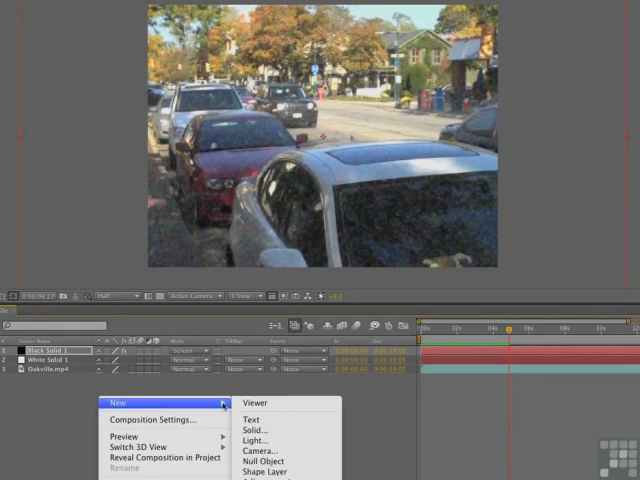
Create another black solid layer, Black Solid 2, filling the composition
{"action": "left_click", "coordinate": [256, 430]}
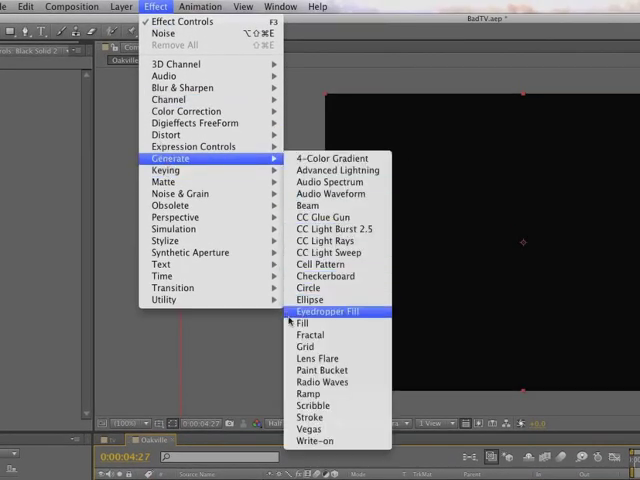
{"action": "mouse_move", "coordinate": [304, 346]}
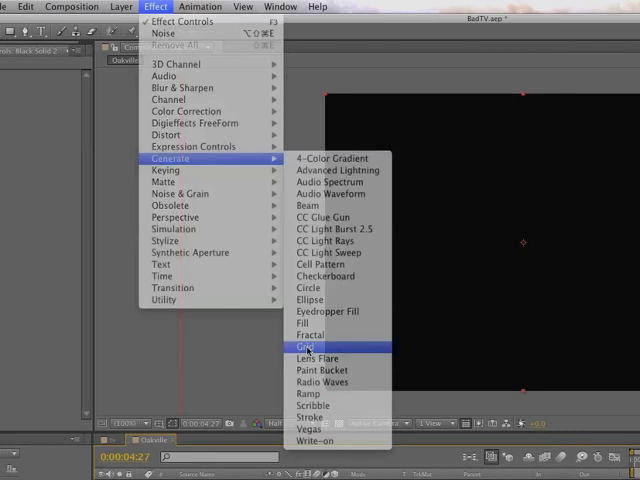
Apply a Grid effect to Black Solid 2 with wide, short cells
{"action": "left_click", "coordinate": [304, 346]}
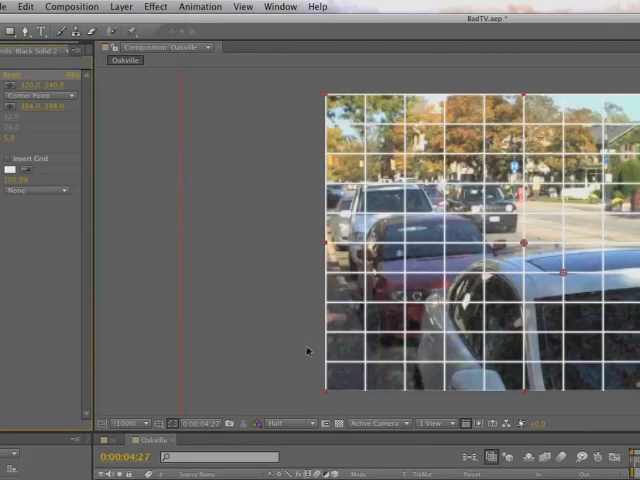
{"action": "mouse_move", "coordinate": [371, 252]}
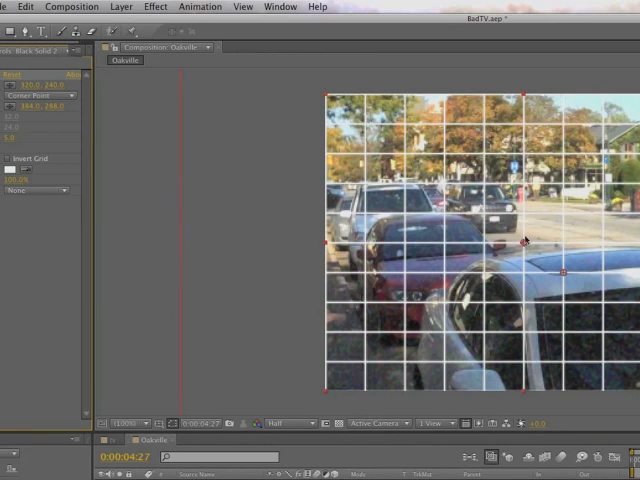
{"action": "mouse_move", "coordinate": [525, 245]}
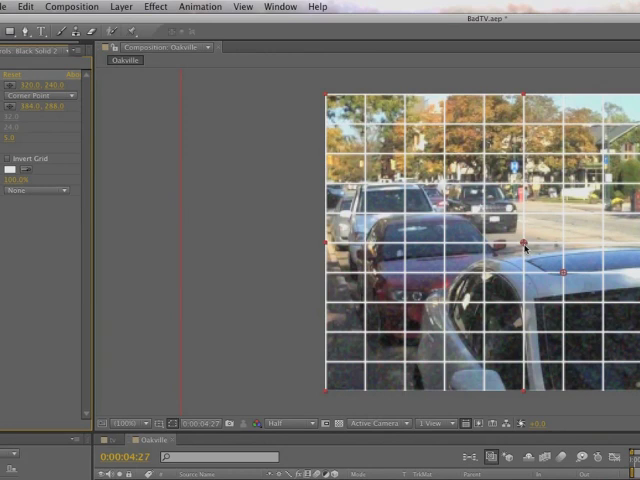
{"action": "mouse_move", "coordinate": [524, 248]}
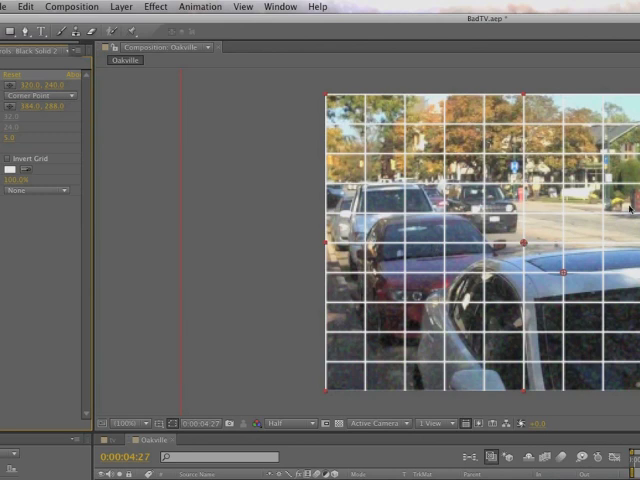
{"action": "mouse_move", "coordinate": [624, 230]}
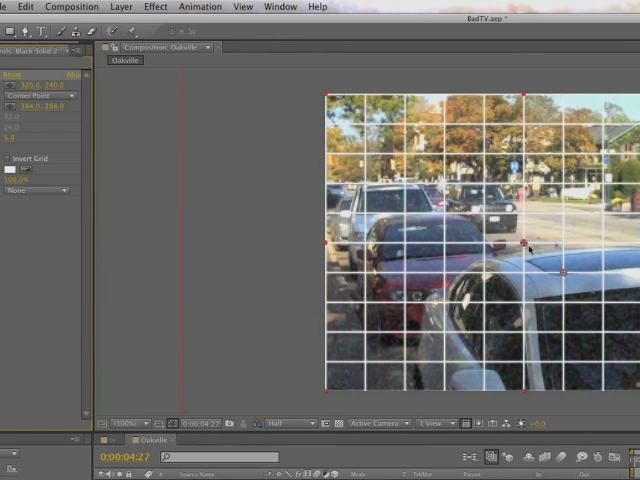
{"action": "mouse_move", "coordinate": [526, 89]}
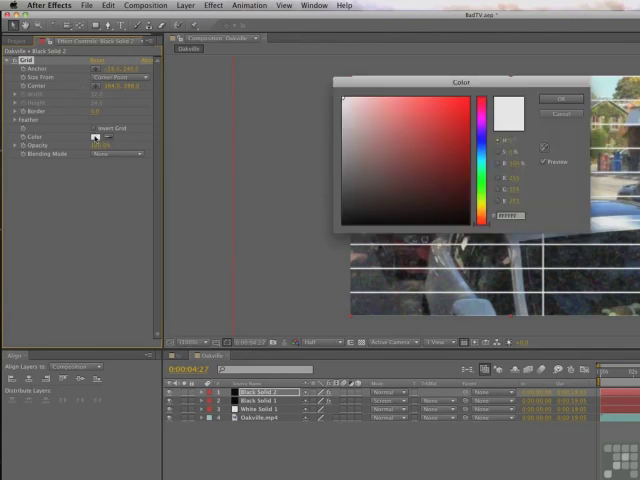
Change Black Solid 2's Grid Color from white to black
{"action": "left_click", "coordinate": [467, 225]}
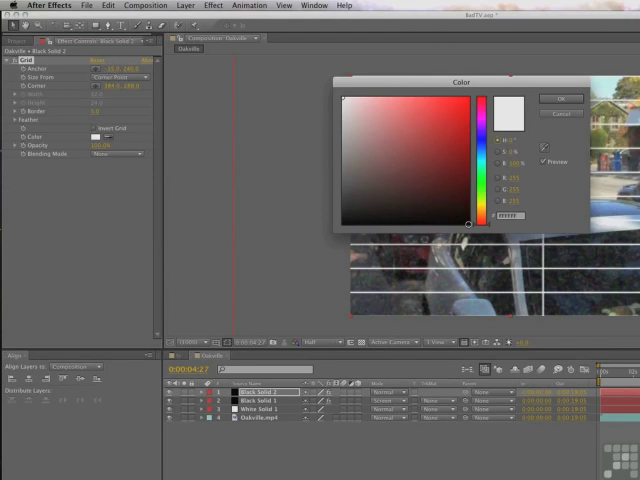
{"action": "left_click", "coordinate": [561, 98]}
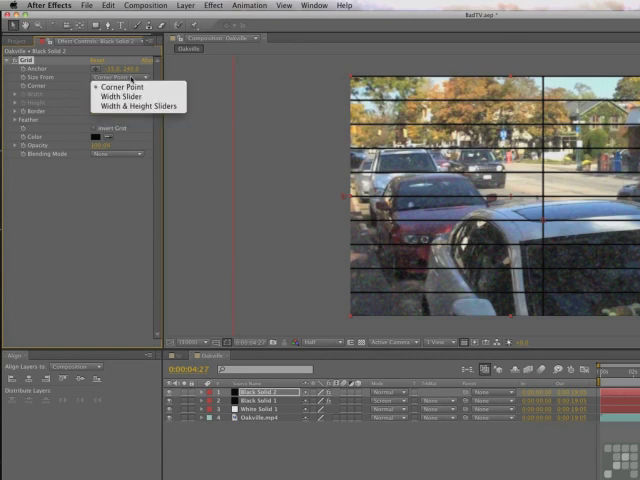
Size the grid with Width & Height Sliders and expand its Feather settings
{"action": "left_click", "coordinate": [143, 104]}
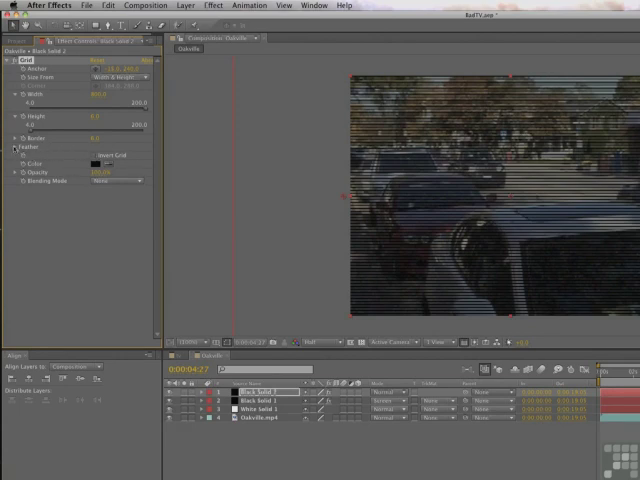
{"action": "left_click", "coordinate": [11, 147]}
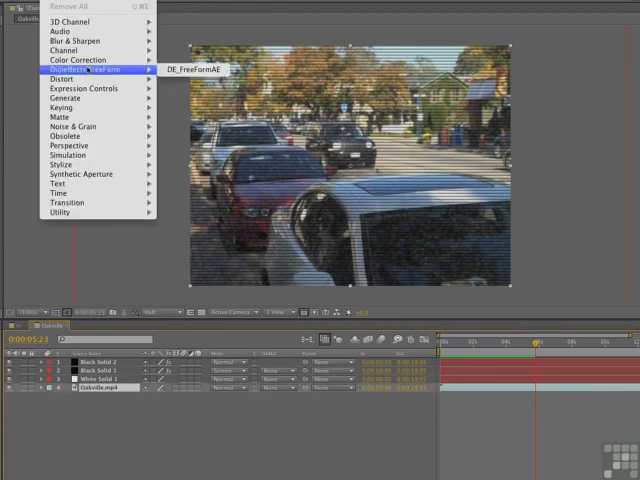
{"action": "mouse_move", "coordinate": [78, 60]}
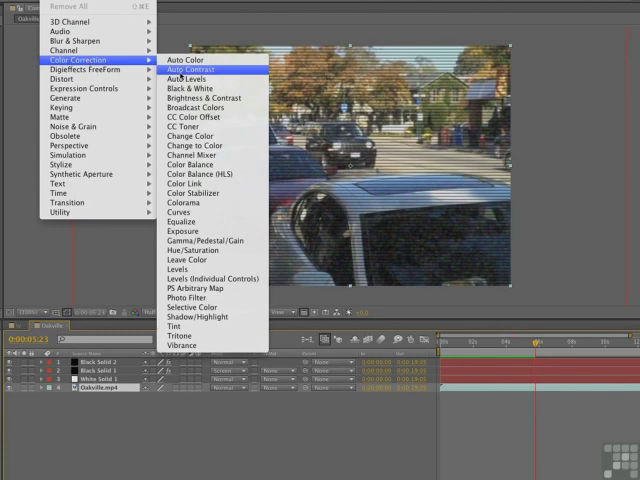
{"action": "mouse_move", "coordinate": [200, 174]}
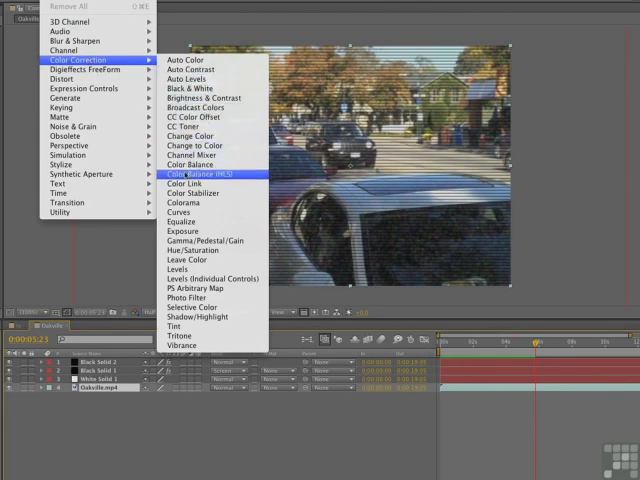
Apply Color Balance (HLS) to Oakville.mp4 for a warm tint
{"action": "left_click", "coordinate": [185, 164]}
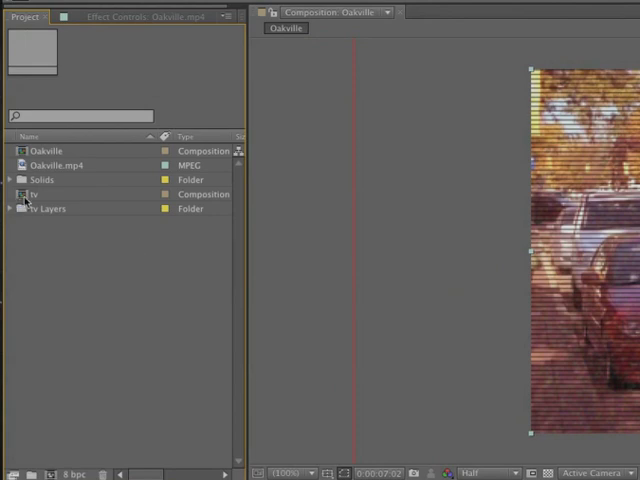
Open the tv composition from the Project panel
{"action": "double_click", "coordinate": [35, 194]}
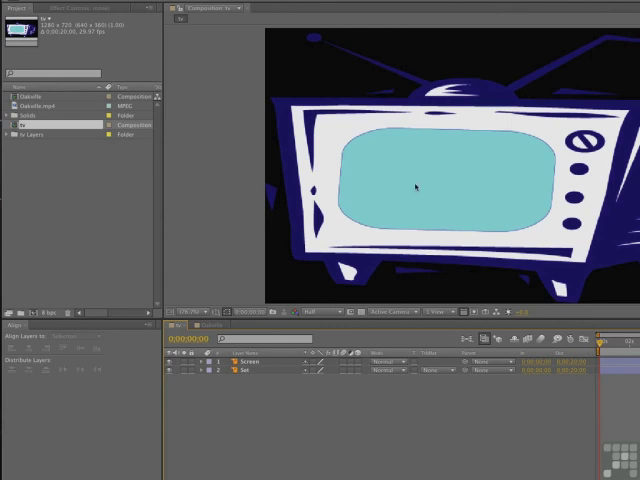
{"action": "mouse_move", "coordinate": [445, 167]}
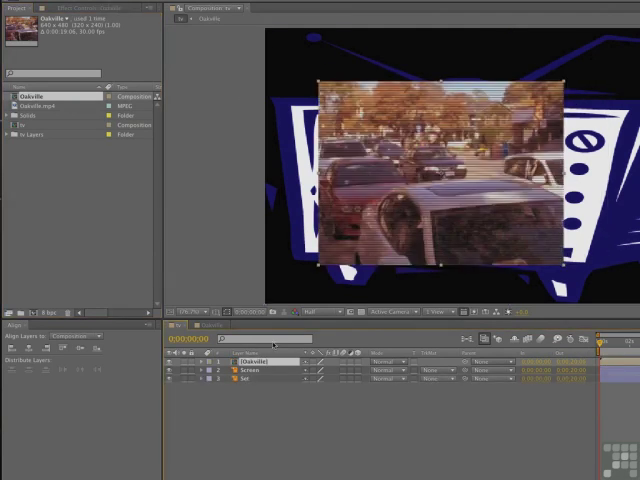
Reveal the nested Oakville layer's Scale property with S
{"action": "key", "text": "s"}
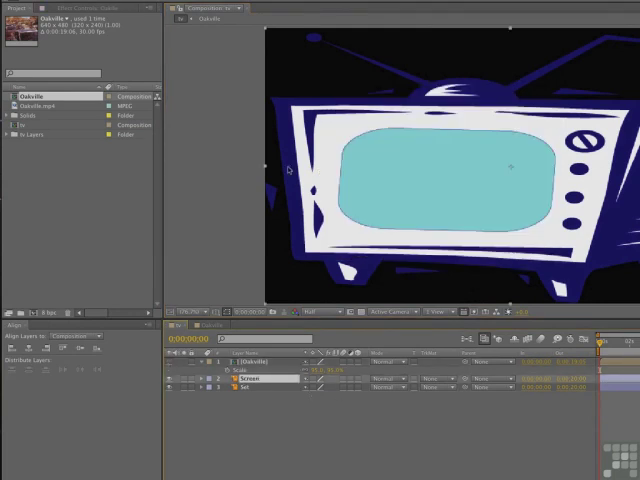
{"action": "mouse_move", "coordinate": [451, 180]}
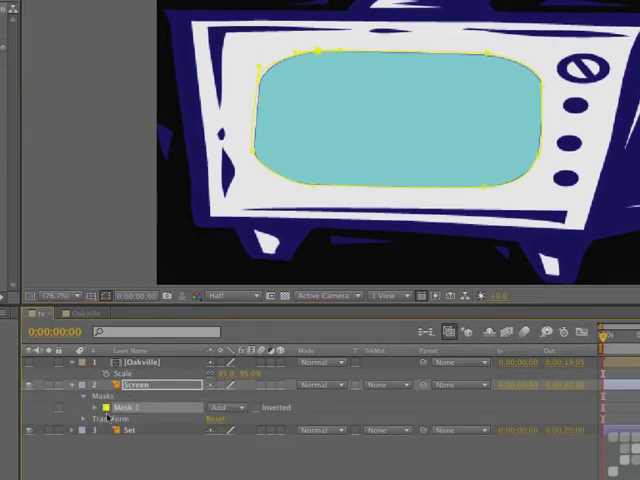
Expose the Screen layer's Mask 1 properties and copy its Mask Path
{"action": "left_click", "coordinate": [96, 406]}
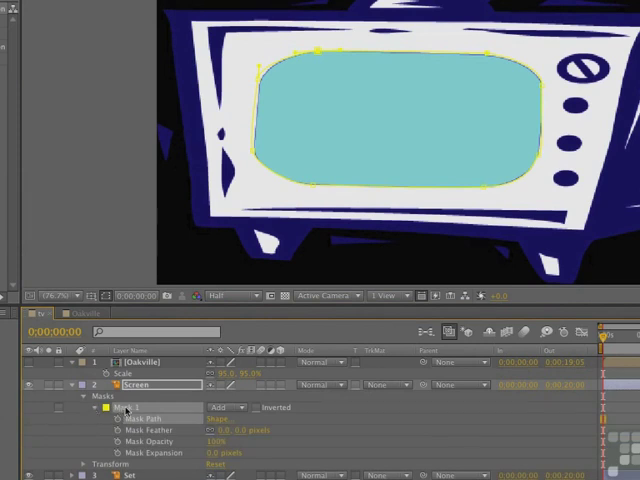
{"action": "key", "text": "ctrl+x"}
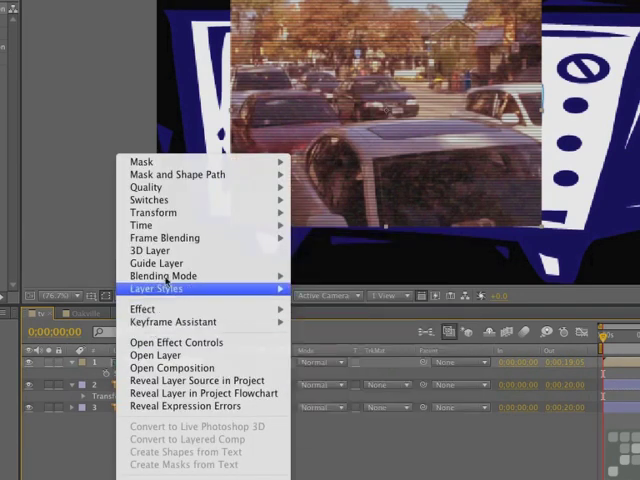
{"action": "mouse_move", "coordinate": [142, 162]}
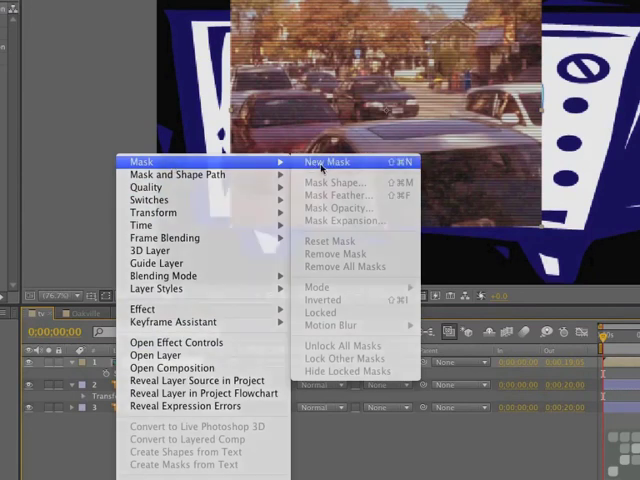
Add a new mask to the Oakville layer and paste the TV screen path into it
{"action": "left_click", "coordinate": [325, 161]}
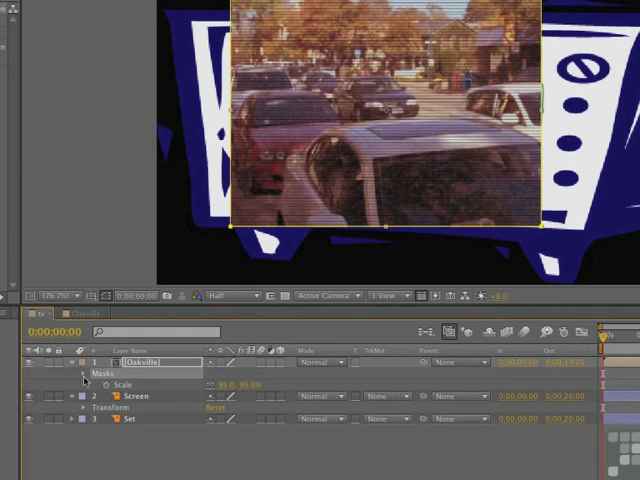
{"action": "left_click", "coordinate": [78, 373]}
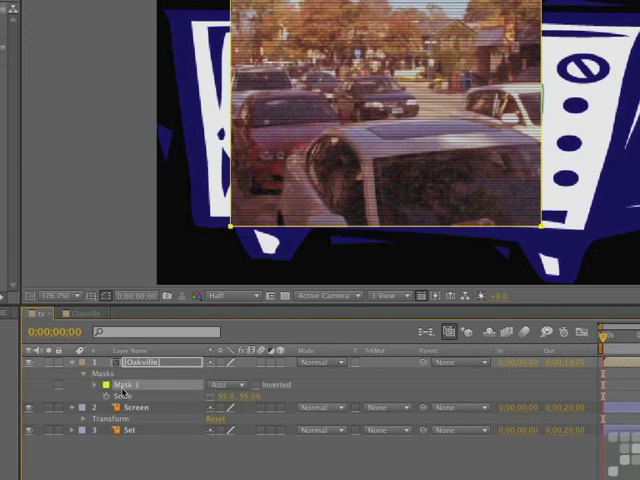
{"action": "key", "text": "ctrl+v"}
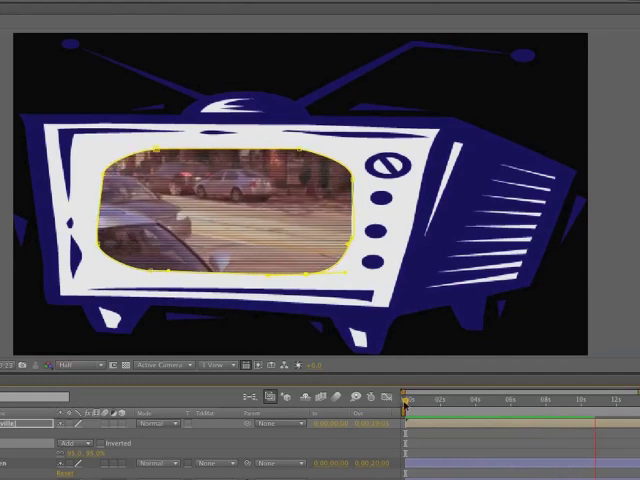
{"action": "left_click", "coordinate": [608, 397]}
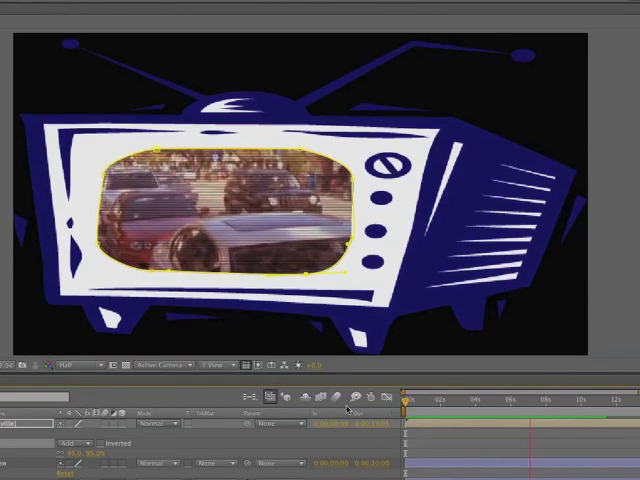
{"action": "left_click", "coordinate": [533, 400]}
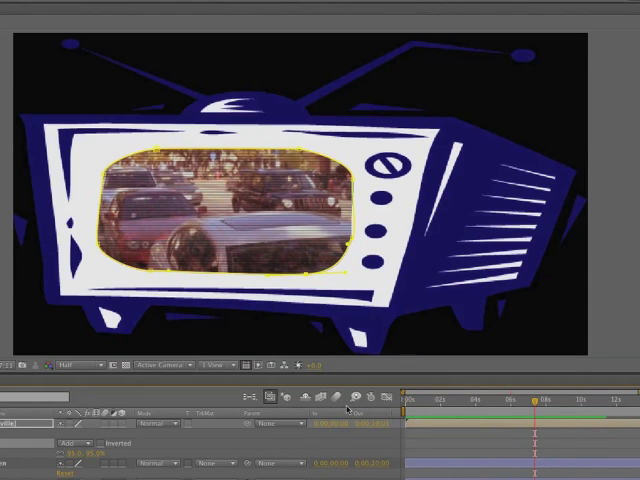